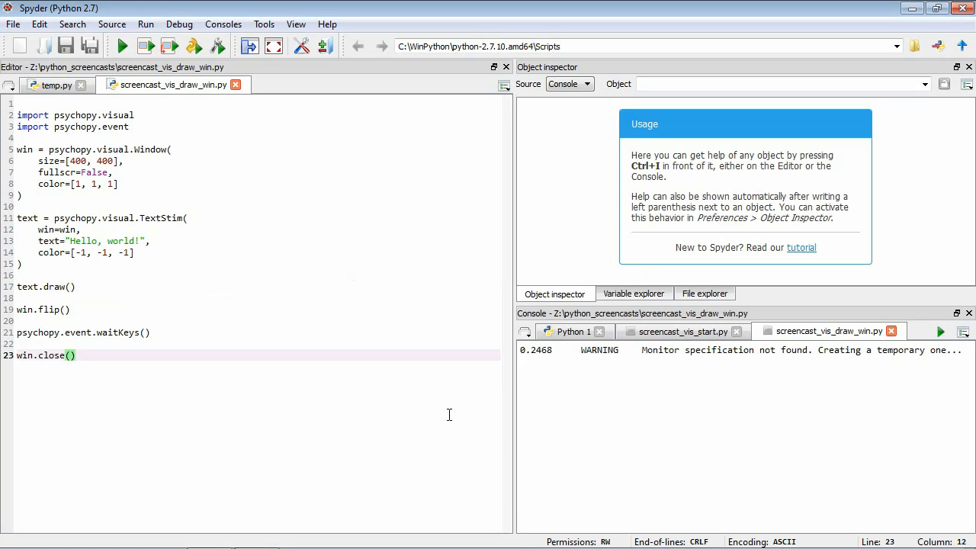
Comment out win.flip() on line 19 and re-run the script
left_click(73, 355)
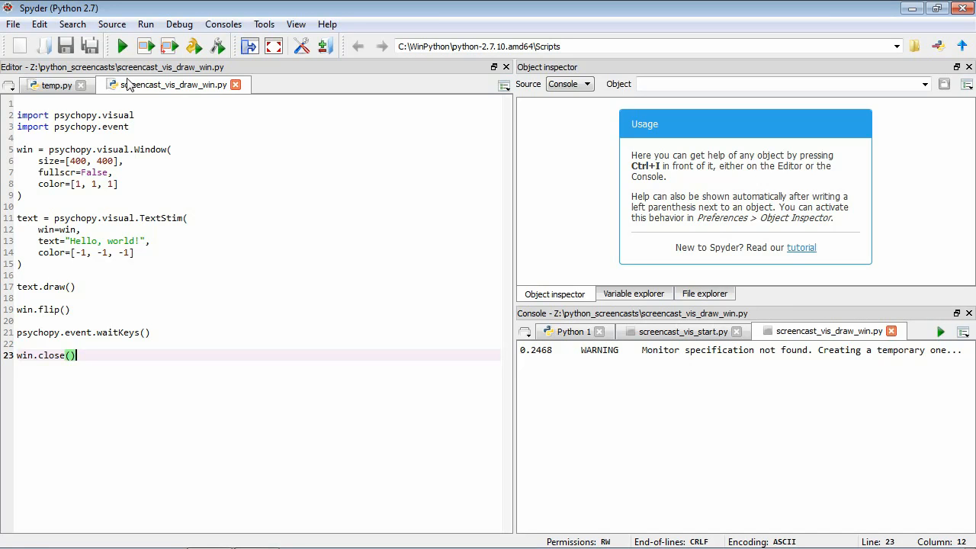
left_click(121, 47)
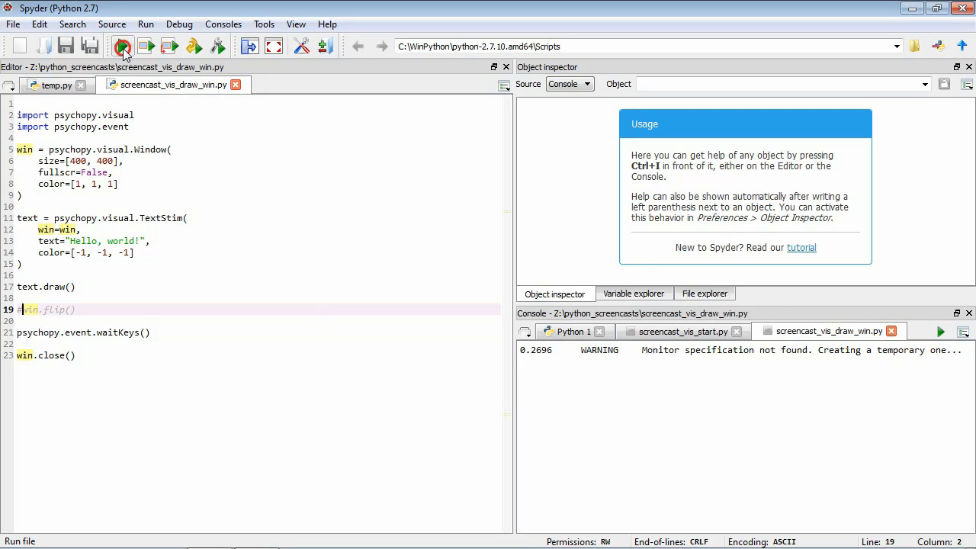
Run the script without flipping and dismiss the blank PsychoPy window
left_click(122, 46)
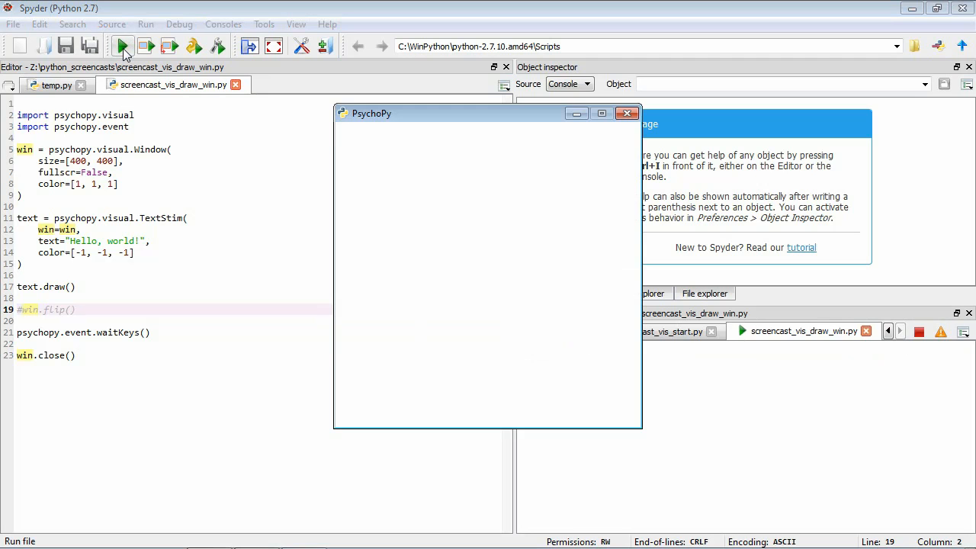
left_click(121, 46)
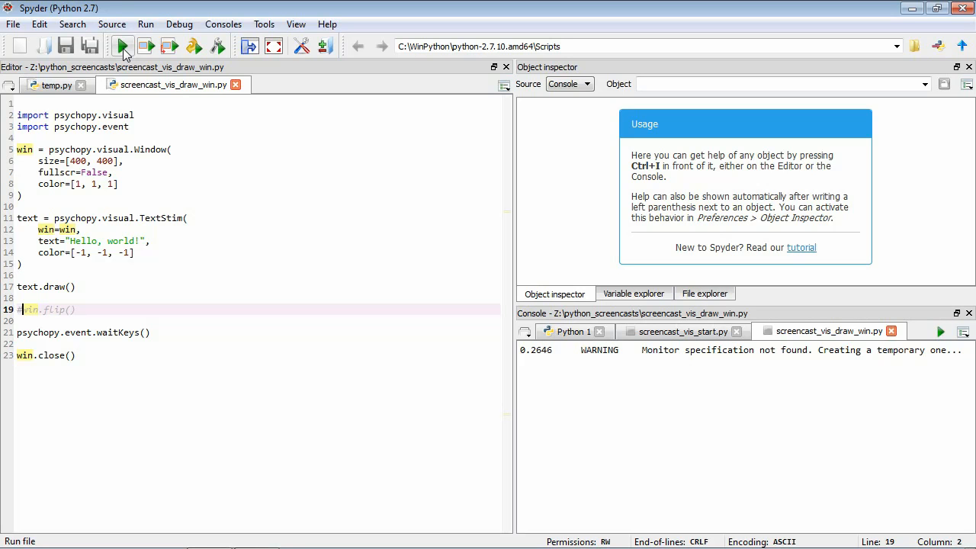
mouse_move(67, 292)
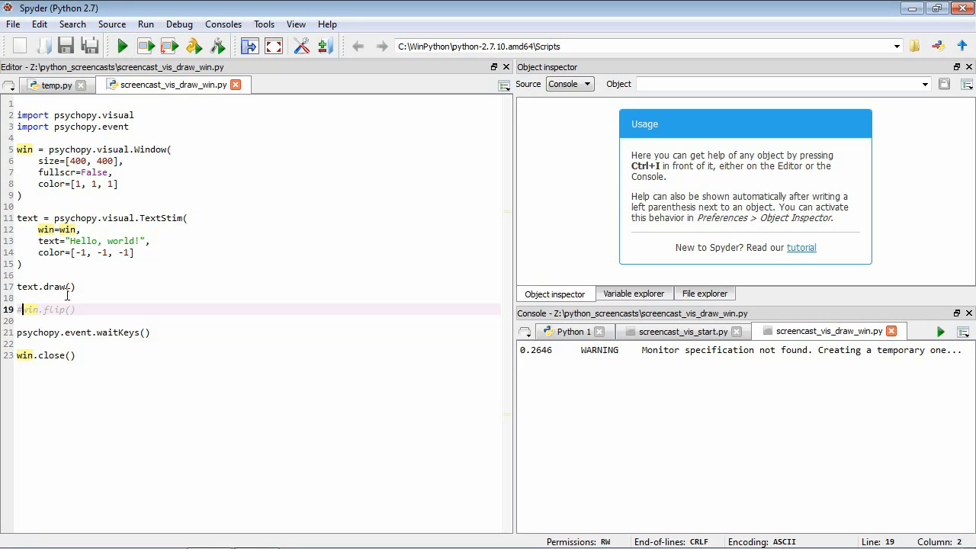
mouse_move(320, 267)
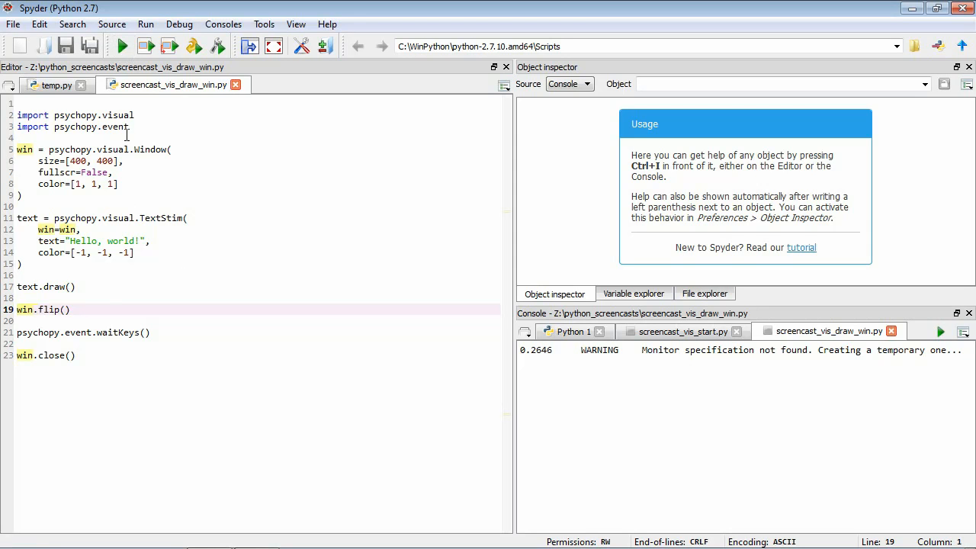
Remove the # before win.flip() on line 19 and run the script
left_click(122, 47)
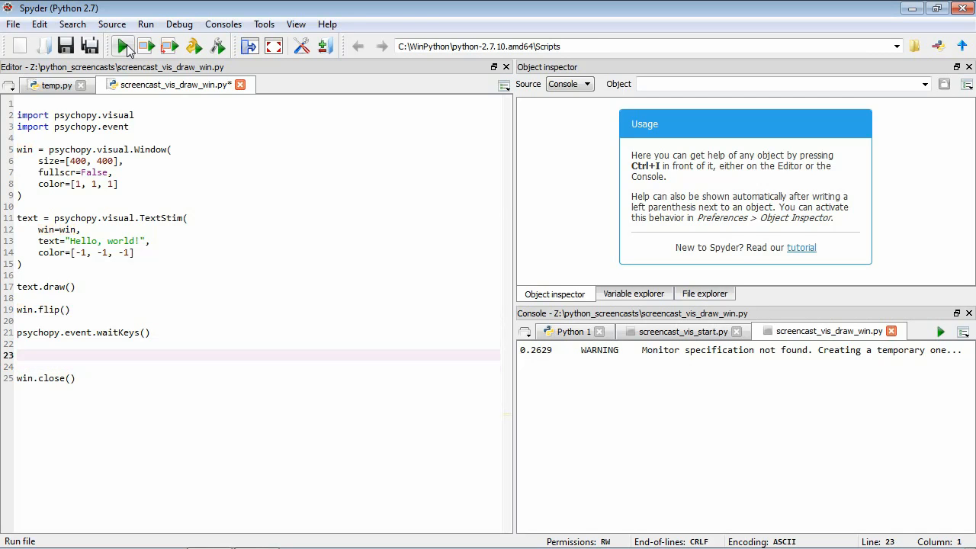
Insert another win.flip() and psychopy.event.waitKeys() before win.close(), then save
type("win")
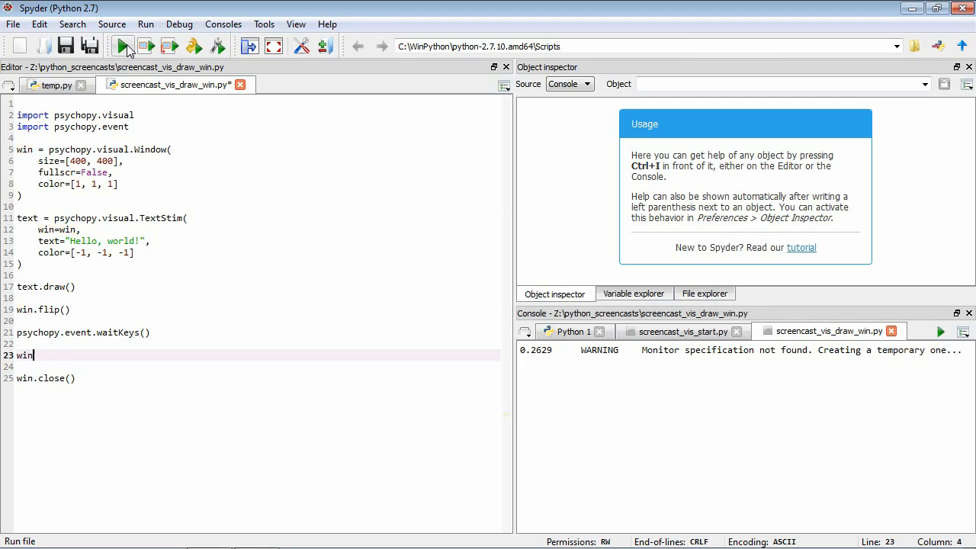
type(".flip()")
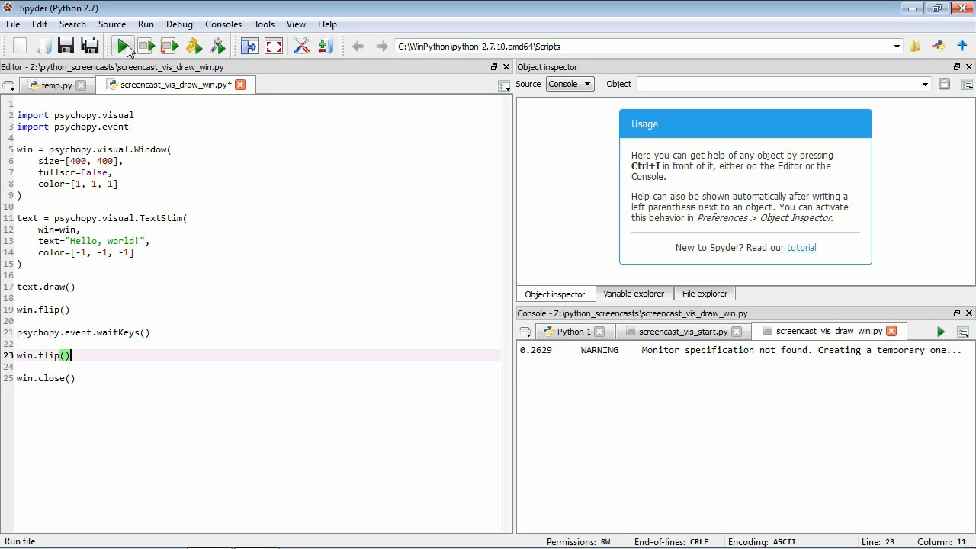
type("p")
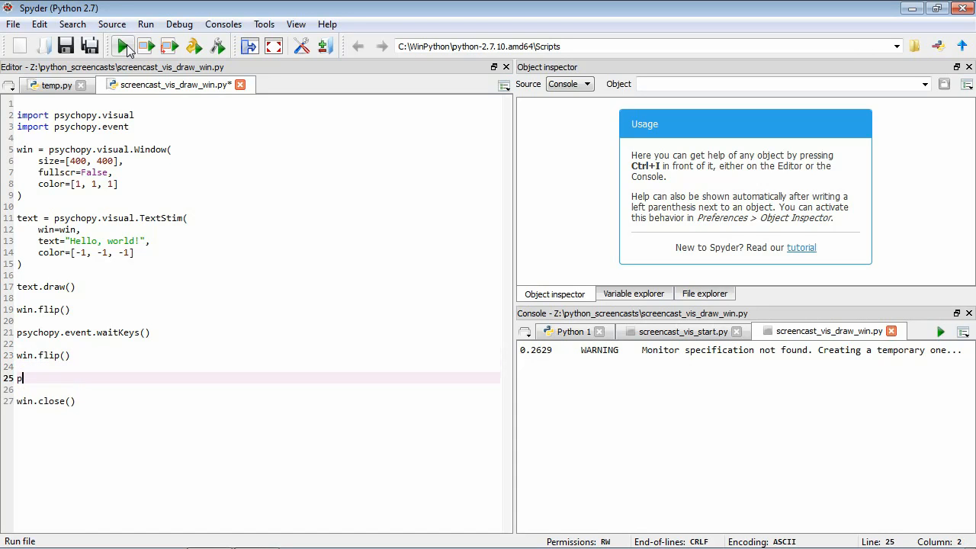
type("sychopy.event.w")
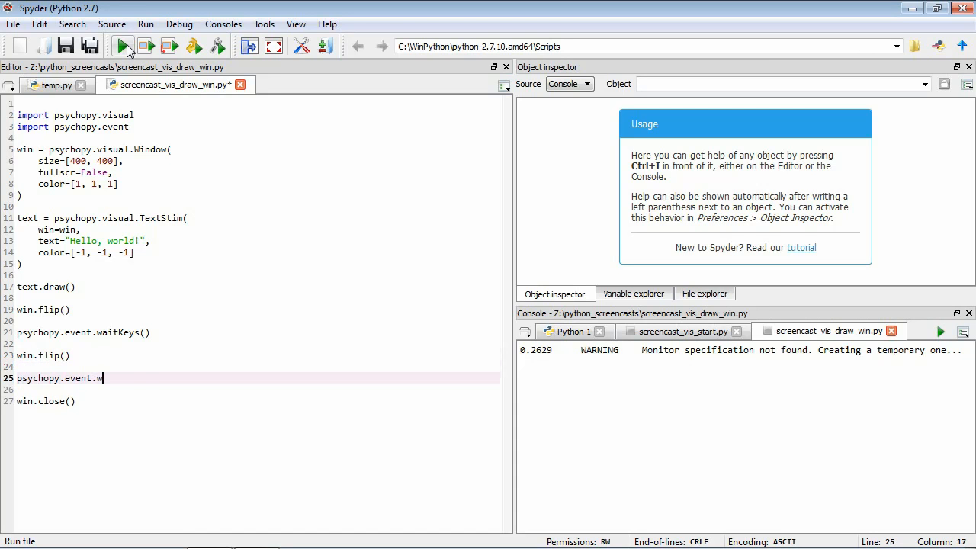
type("aitKey()")
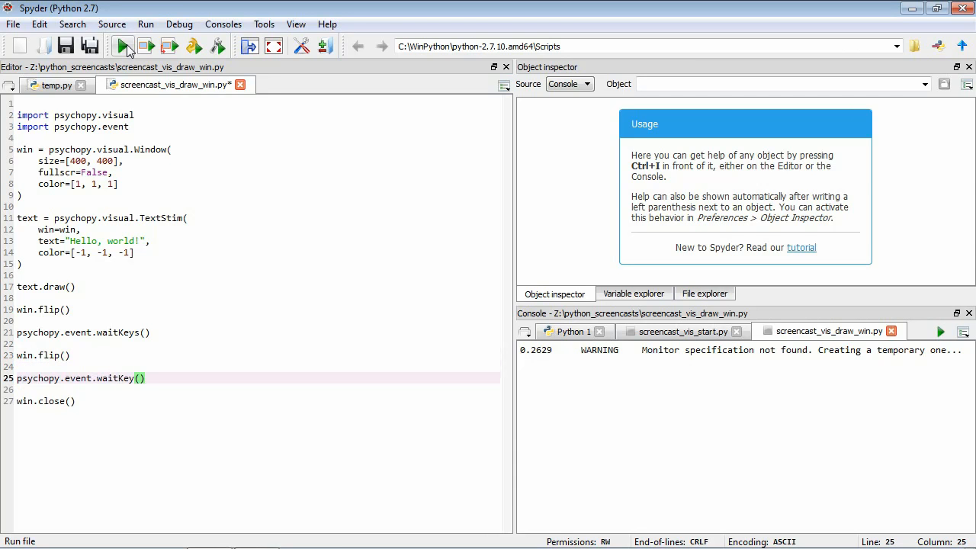
type("s")
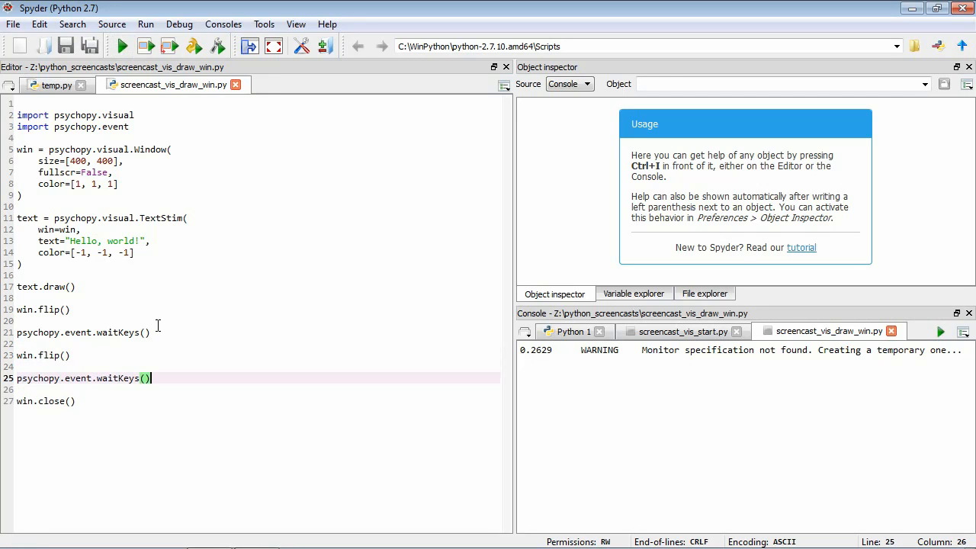
mouse_move(93, 352)
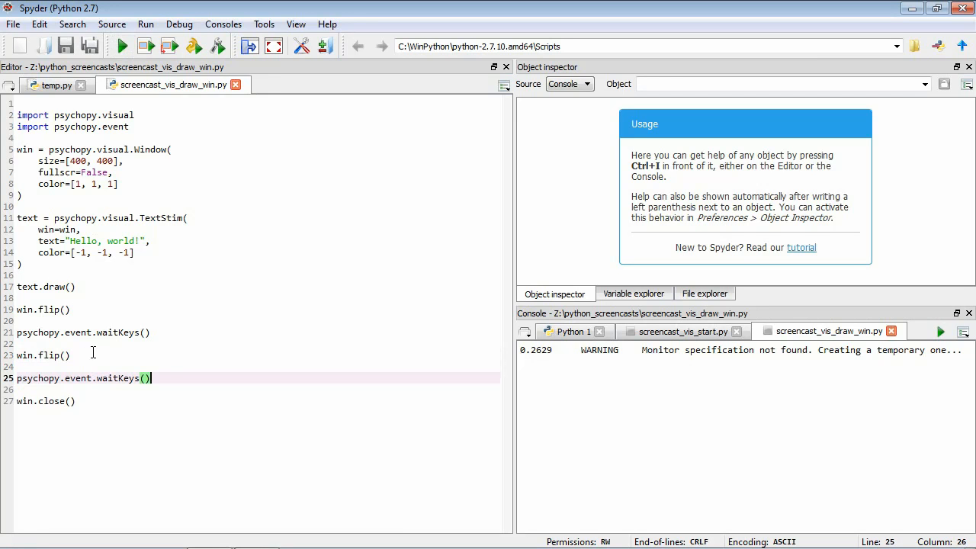
mouse_move(168, 378)
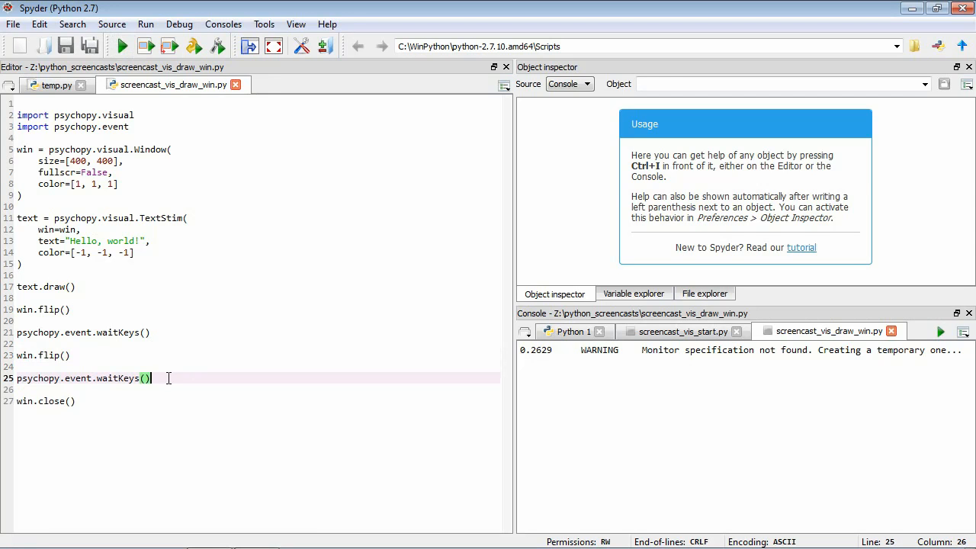
mouse_move(215, 258)
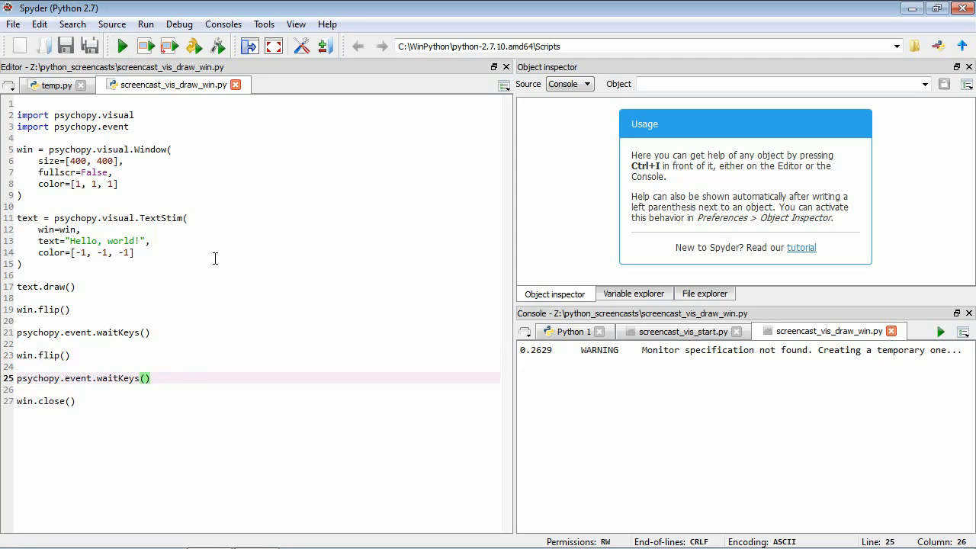
Run the two-flip script, then delete the extra win.flip() and waitKeys() lines
left_click(121, 47)
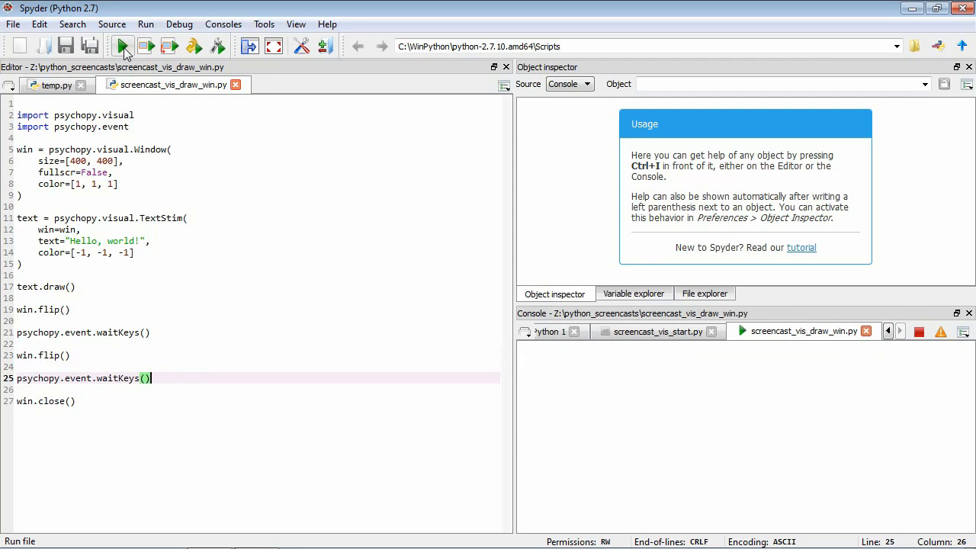
left_click(122, 46)
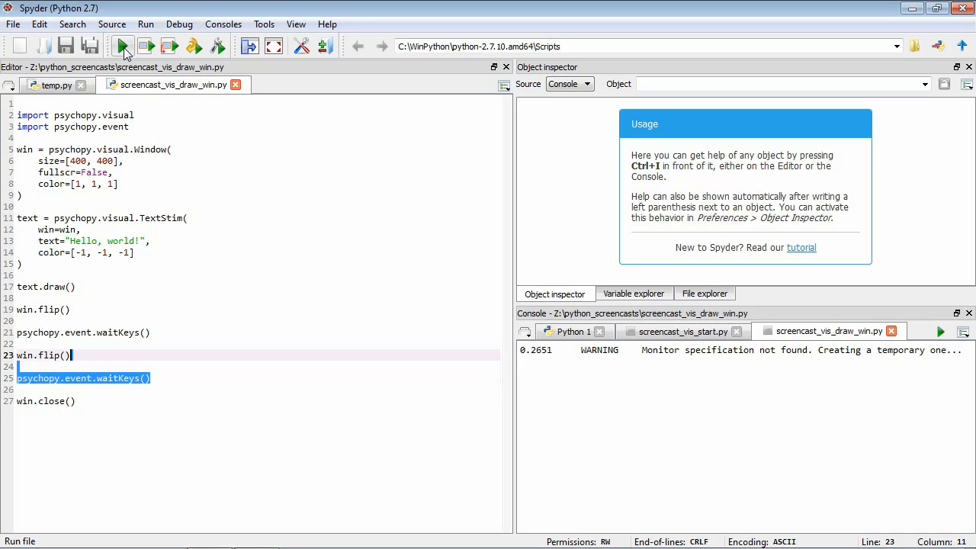
key("Delete")
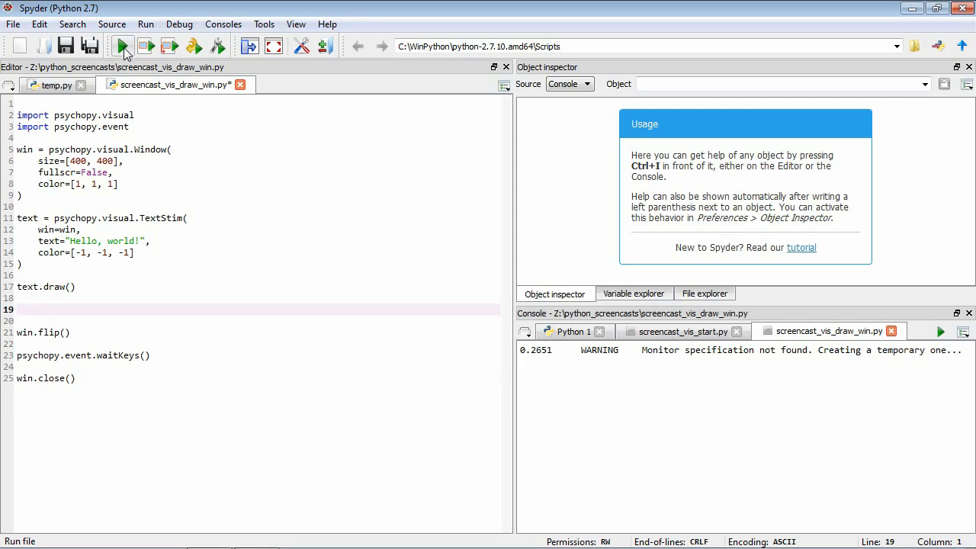
Add a green text.color line and a second text.draw() after the first draw, then run
type("text/")
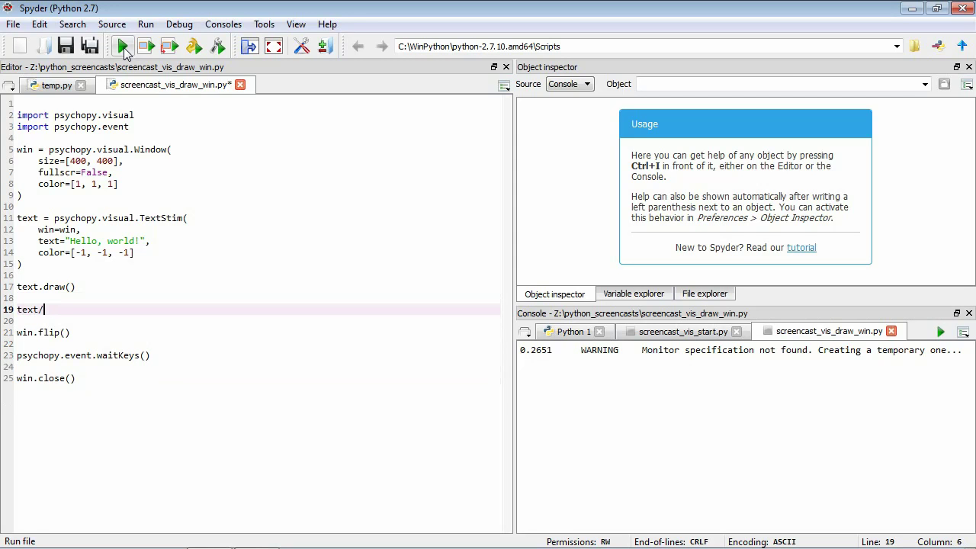
type(".color = [")
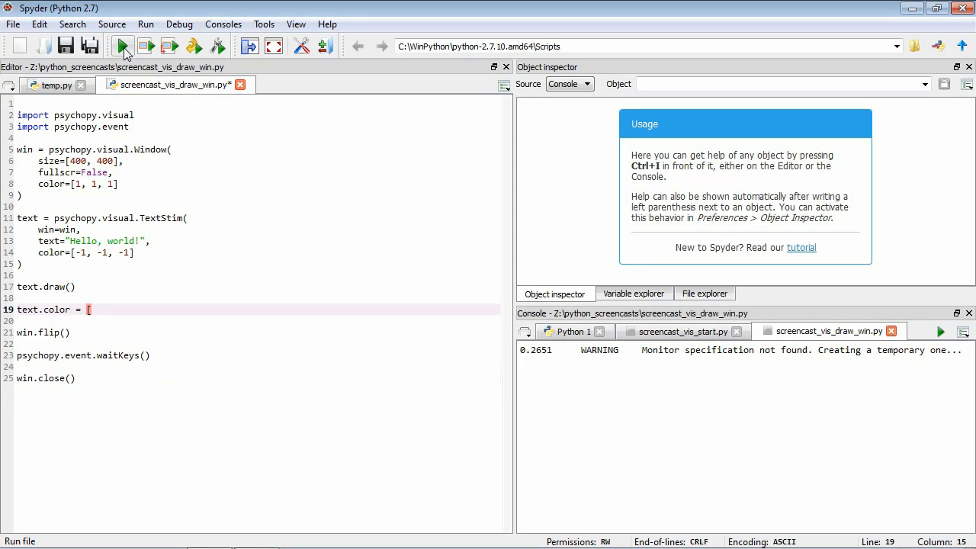
type("-1, 1")
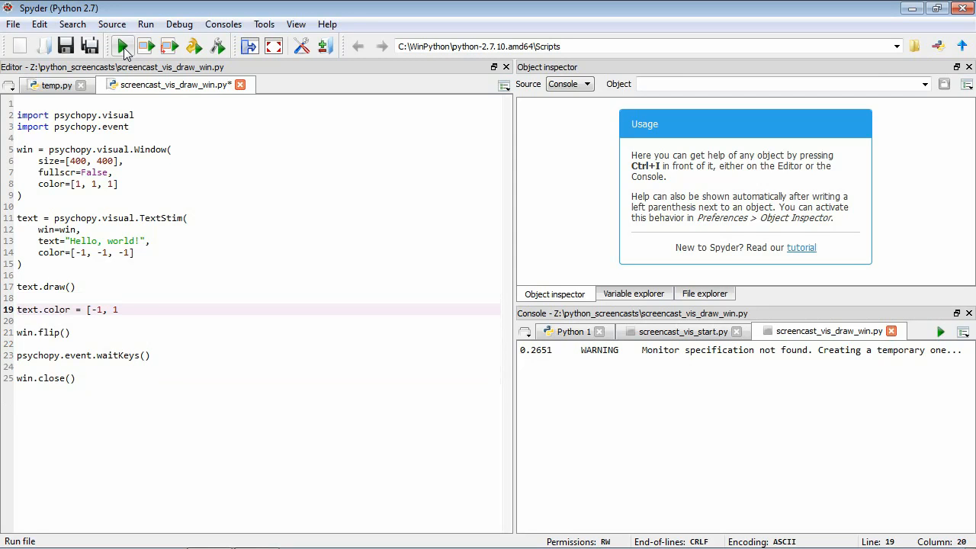
type(", -1]")
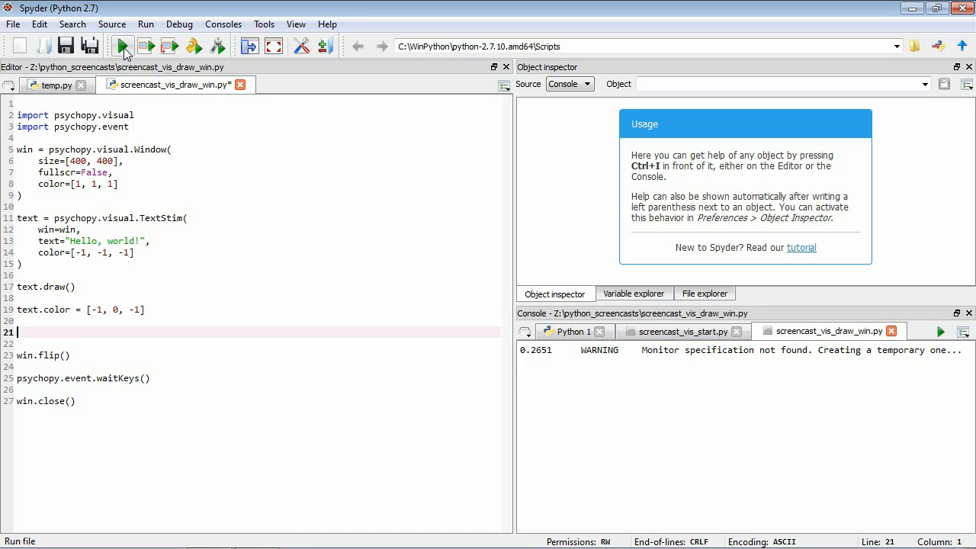
type("text.draw()")
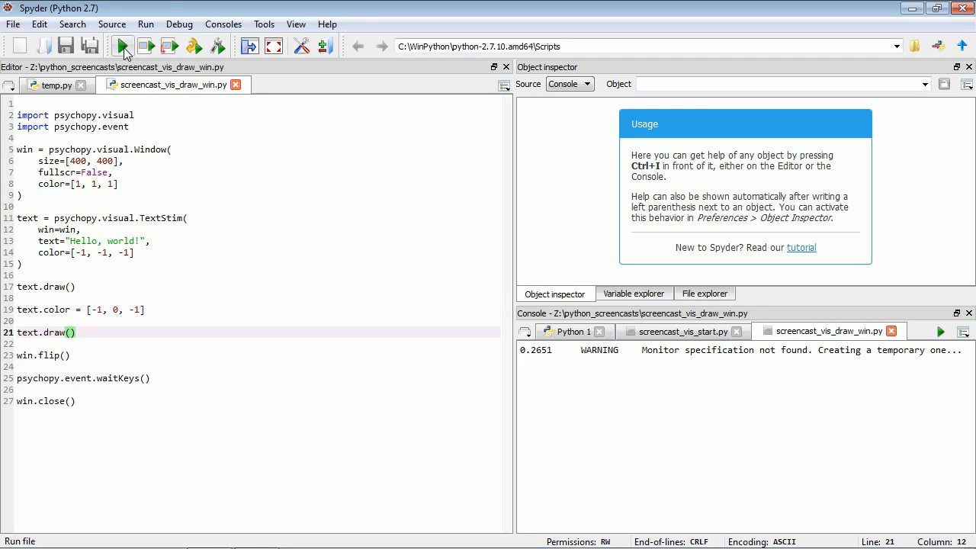
left_click(123, 46)
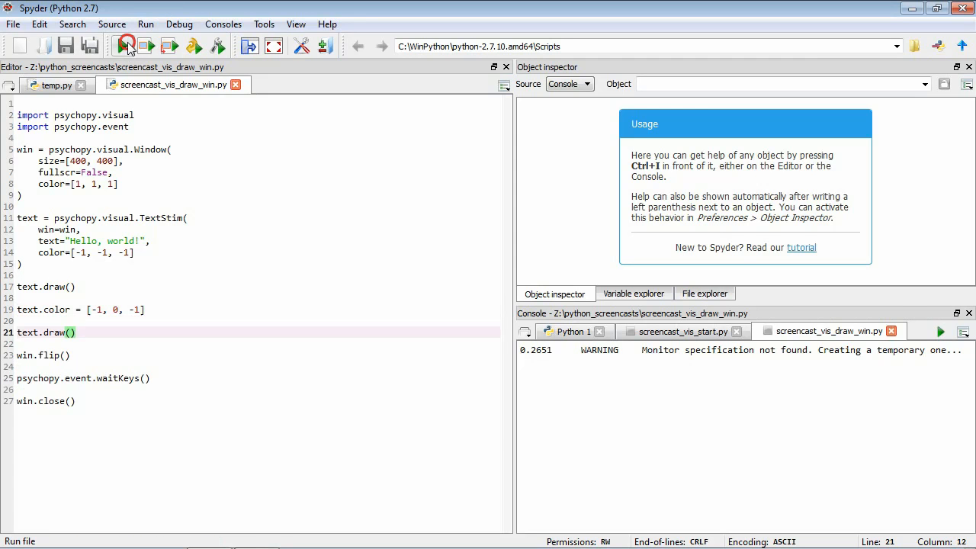
Close the green-redraw PsychoPy window and start a text.pos = line before the second draw
left_click(122, 46)
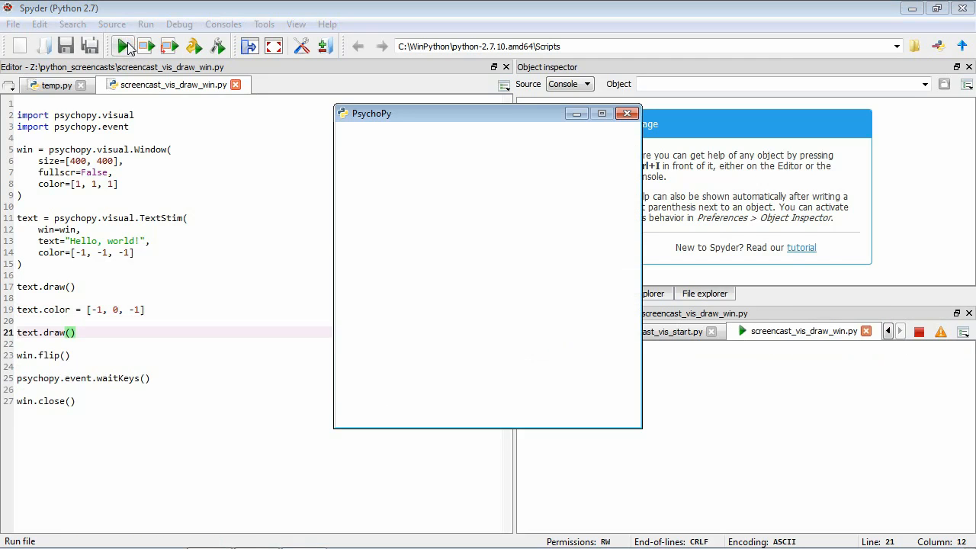
left_click(123, 45)
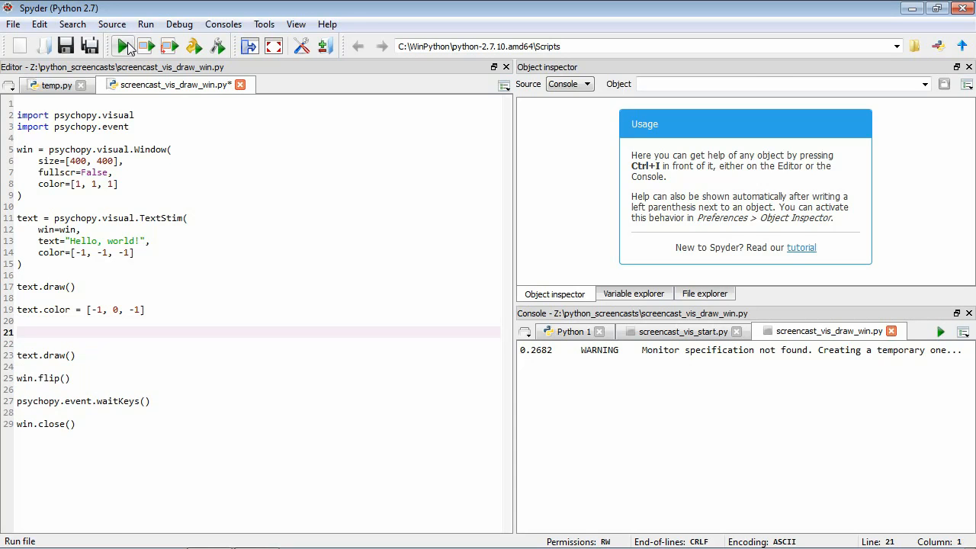
type("text.pos =")
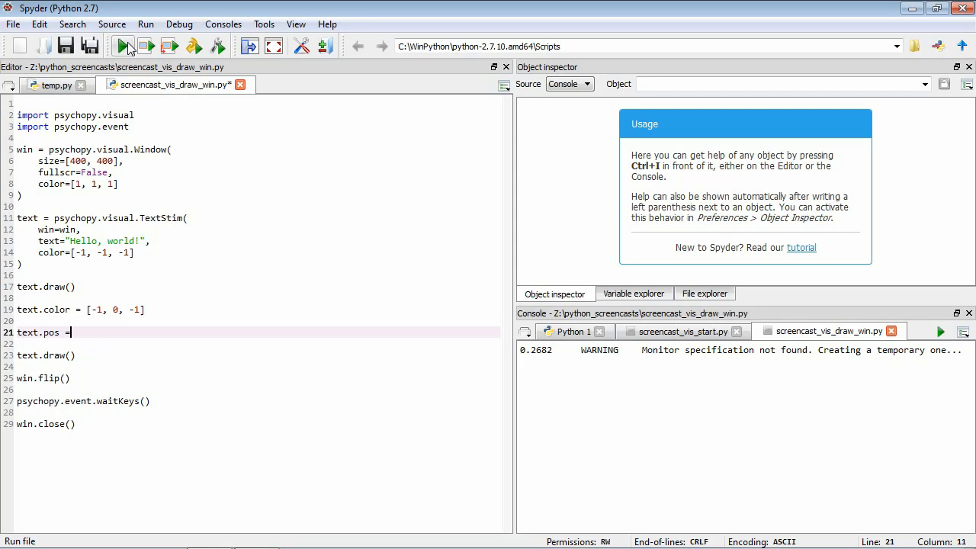
Complete text.pos = [1, 1] before the second text.draw() and run the script
type("[1, 1]")
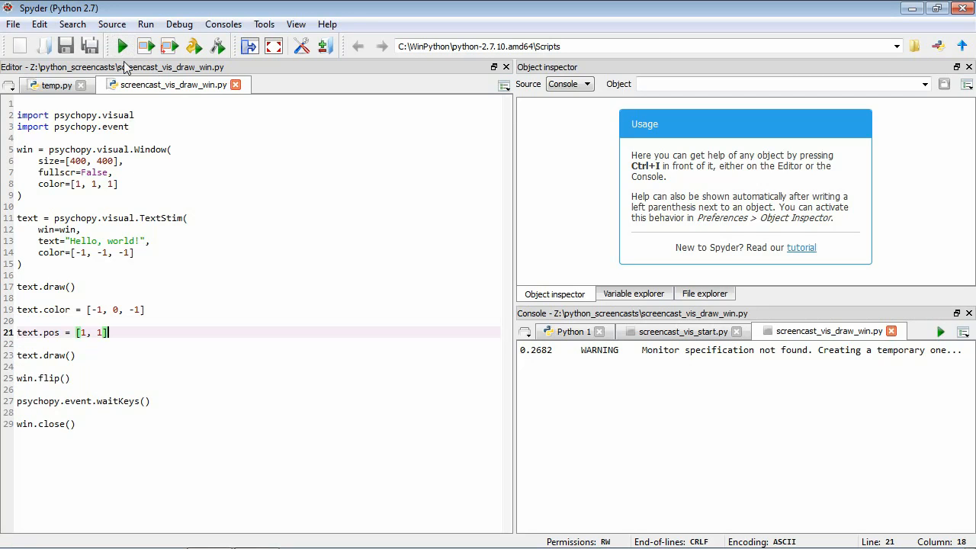
left_click(122, 47)
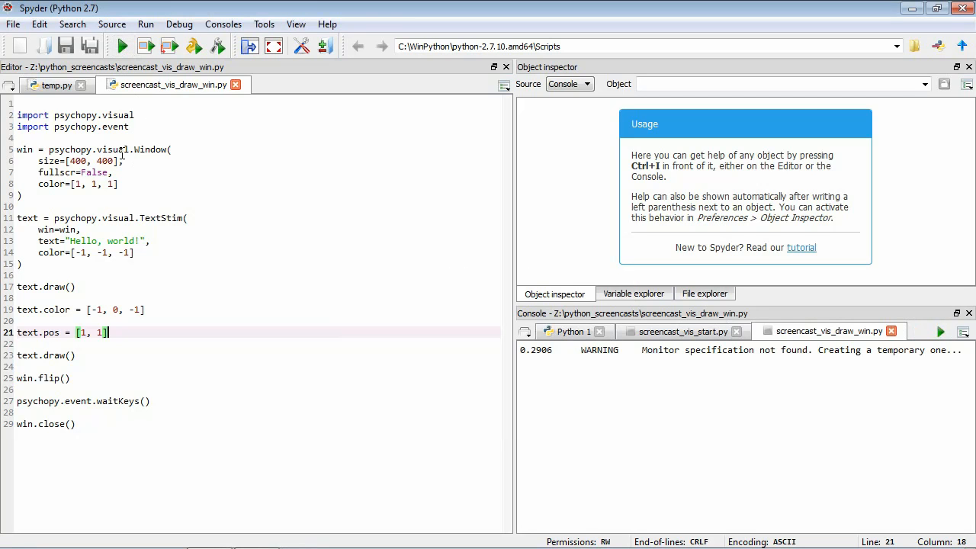
Add units="pix" after color in the Window call and run the script
left_click(126, 183)
type(",")
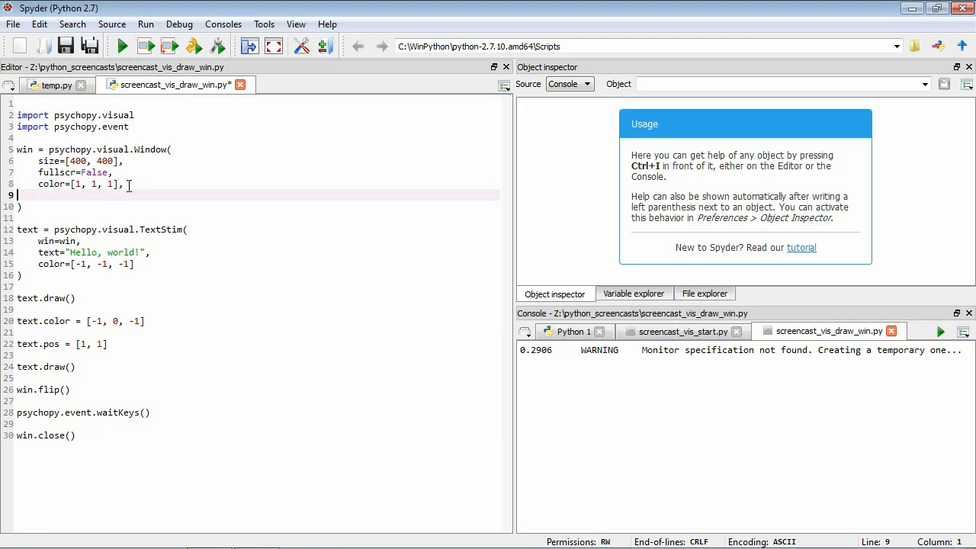
type("unites")
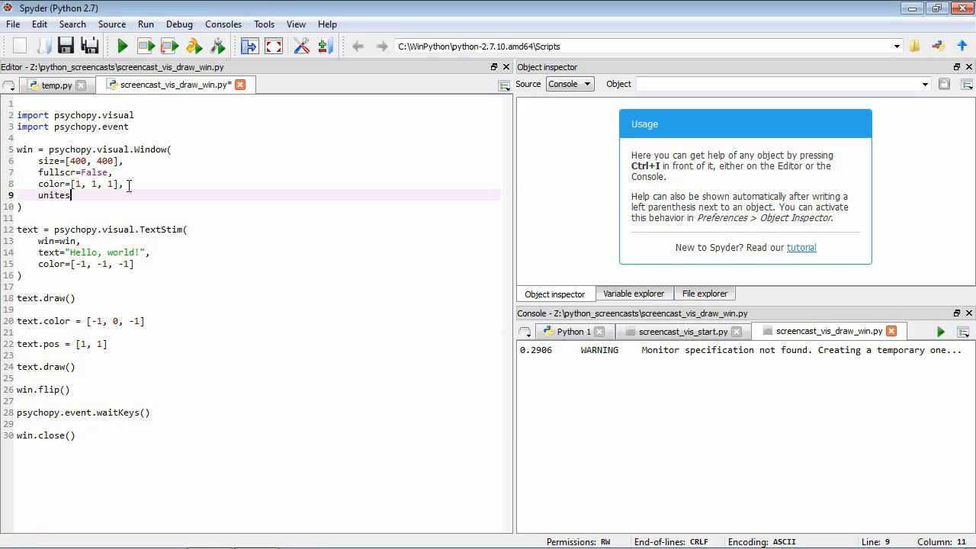
type("=\"pix\"")
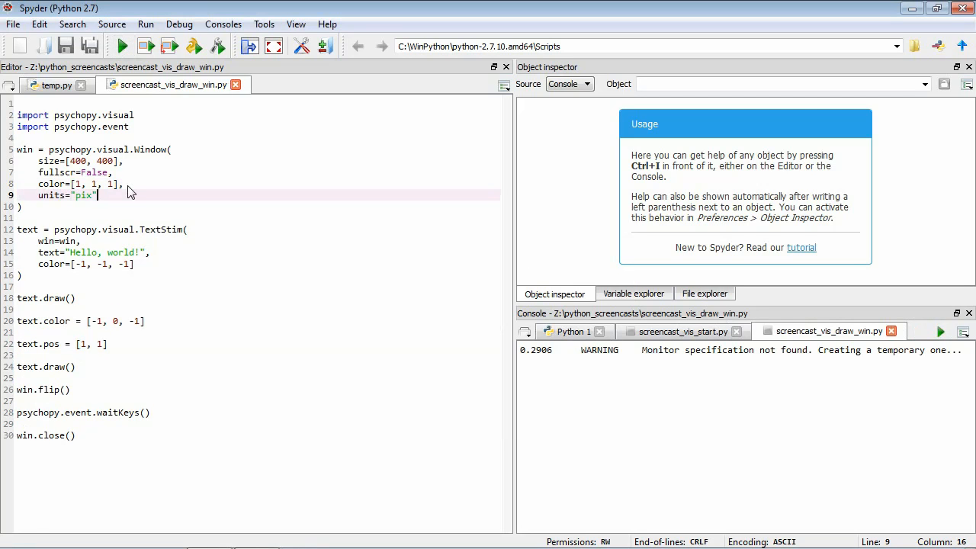
mouse_move(126, 203)
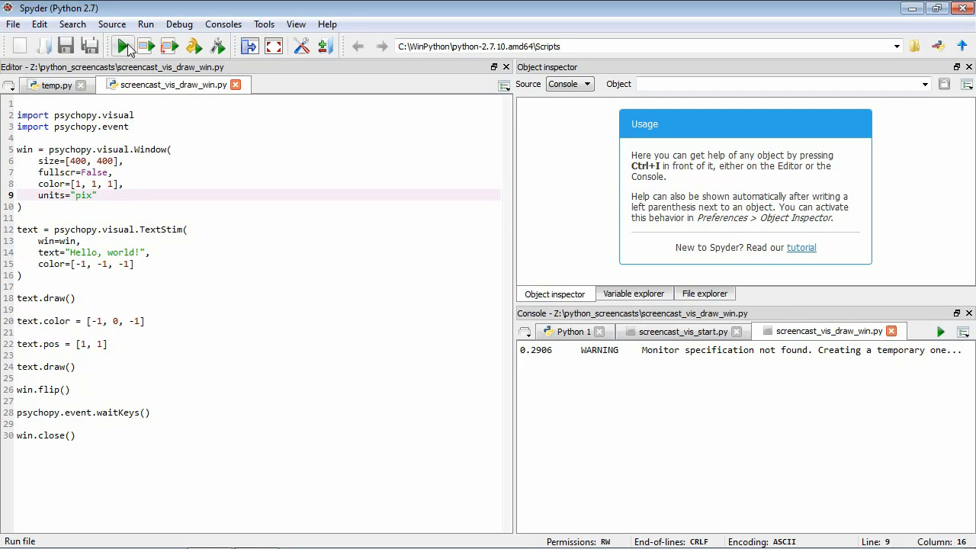
left_click(122, 46)
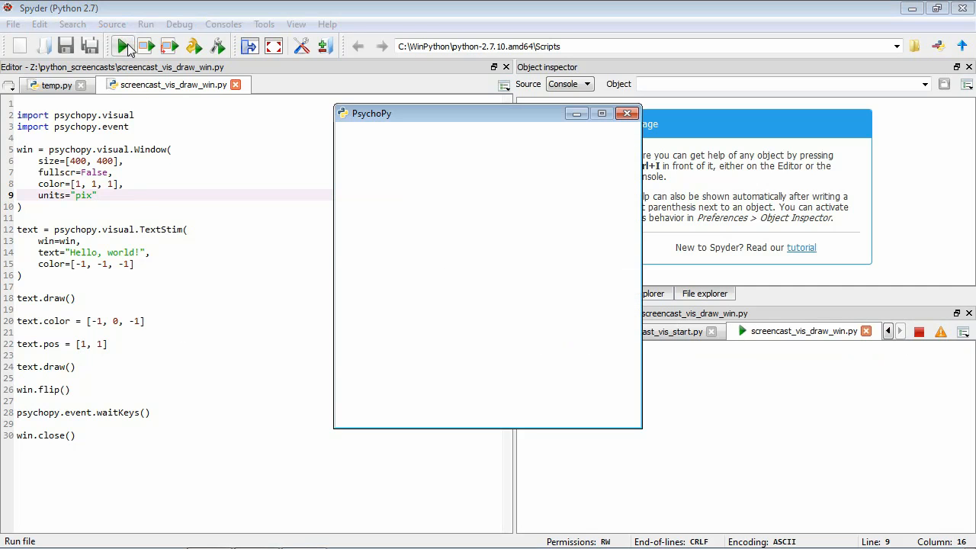